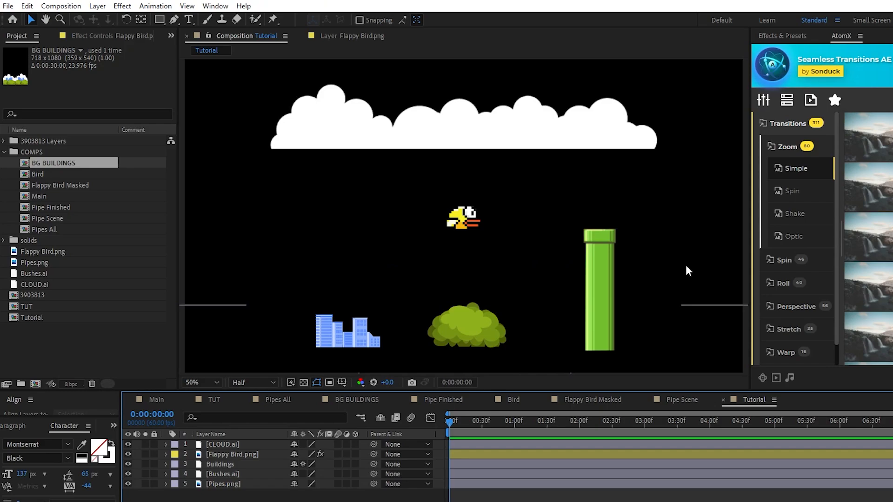
Step: Inspect the Flappy Bird image in the Layer panel, then clear the Tutorial layers
click(232, 453)
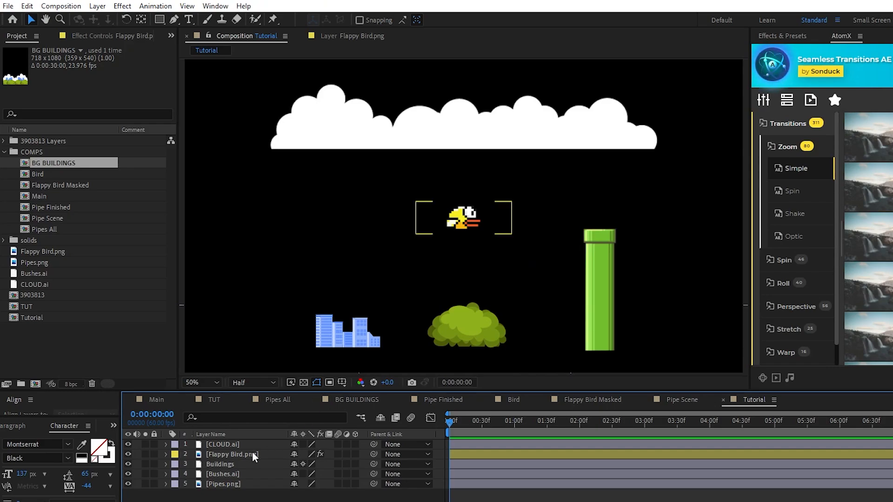
double_click(231, 454)
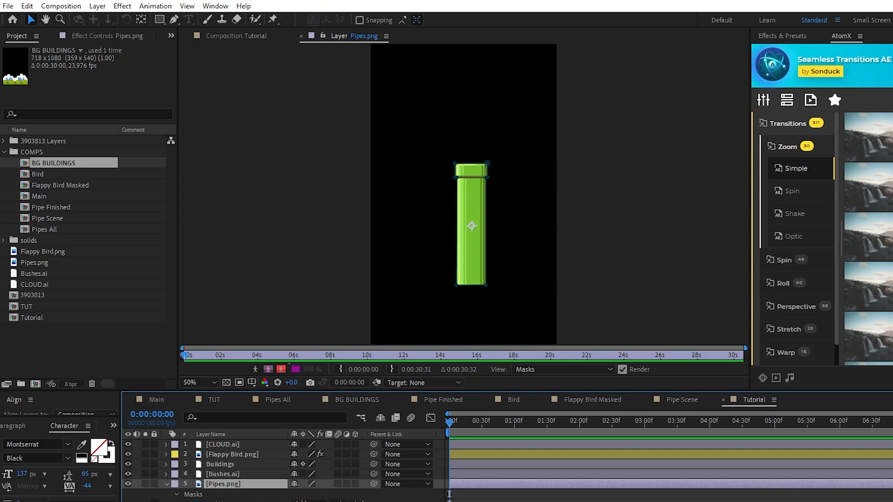
click(233, 35)
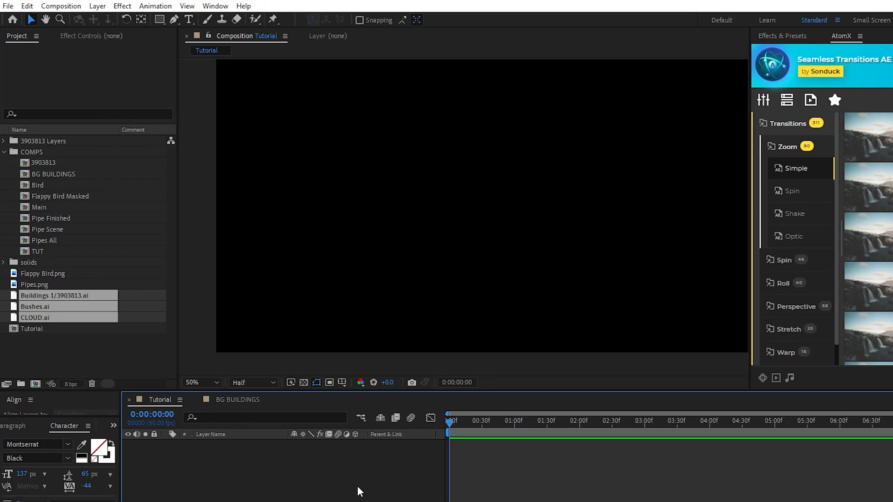
Step: Create a light blue full-frame solid as the sky background layer
click(96, 6)
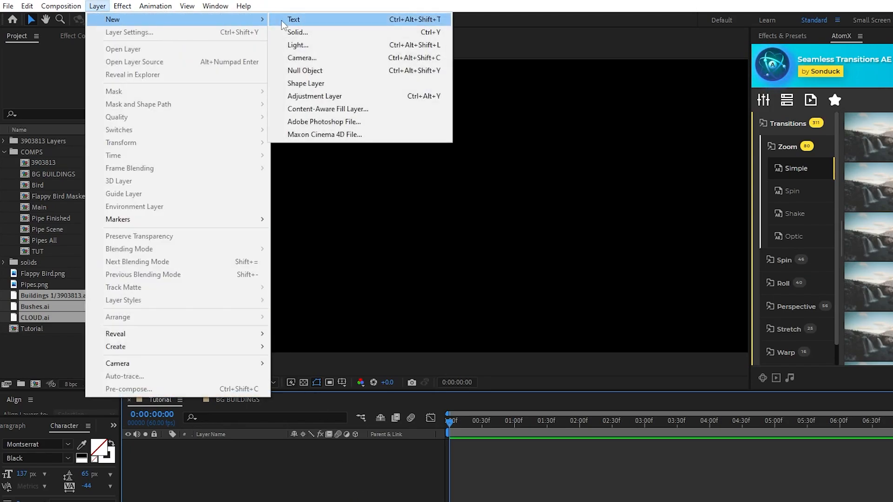
click(296, 32)
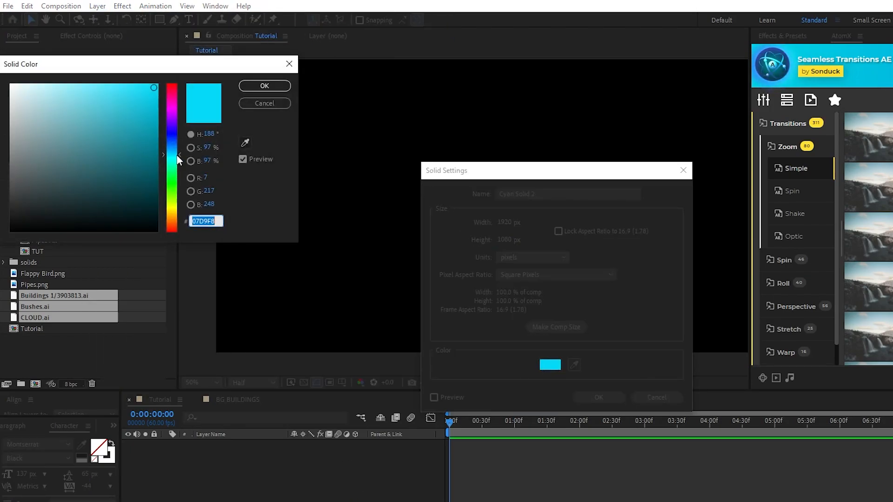
click(264, 85)
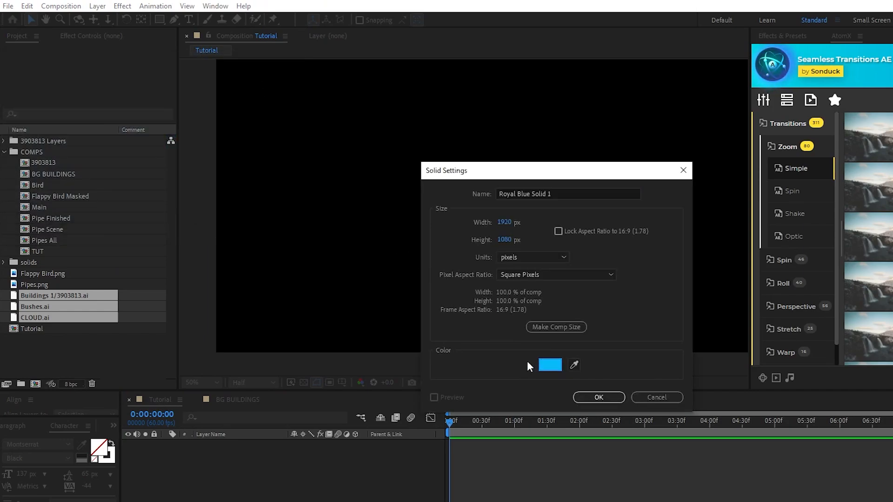
click(598, 397)
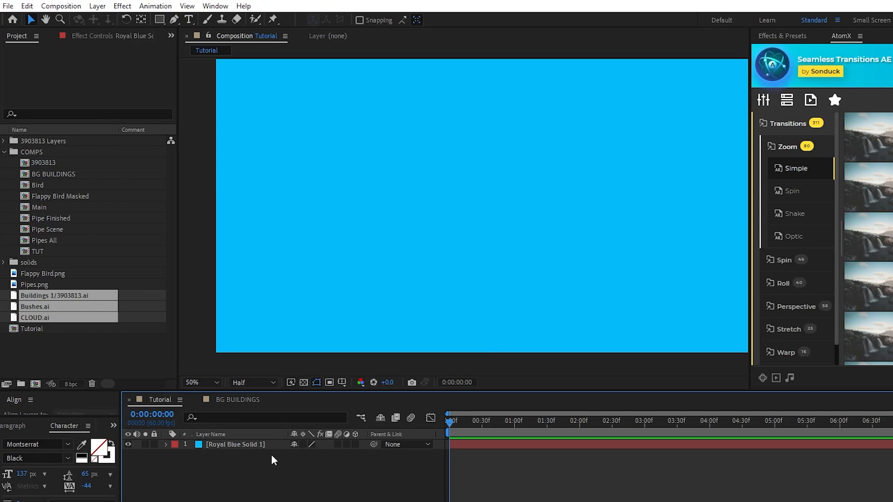
mouse_move(705, 348)
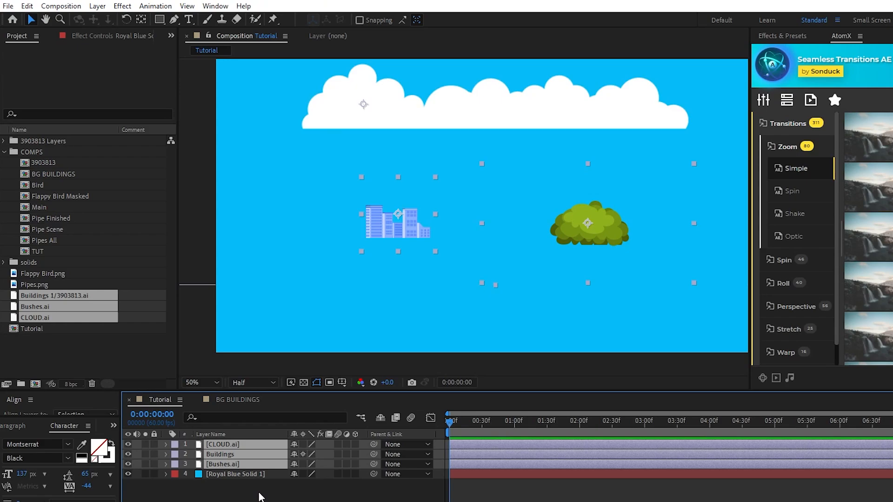
Step: Drag the cloud, building and bush pieces into a skyline, with the cloud behind the buildings
drag(398, 222, 488, 319)
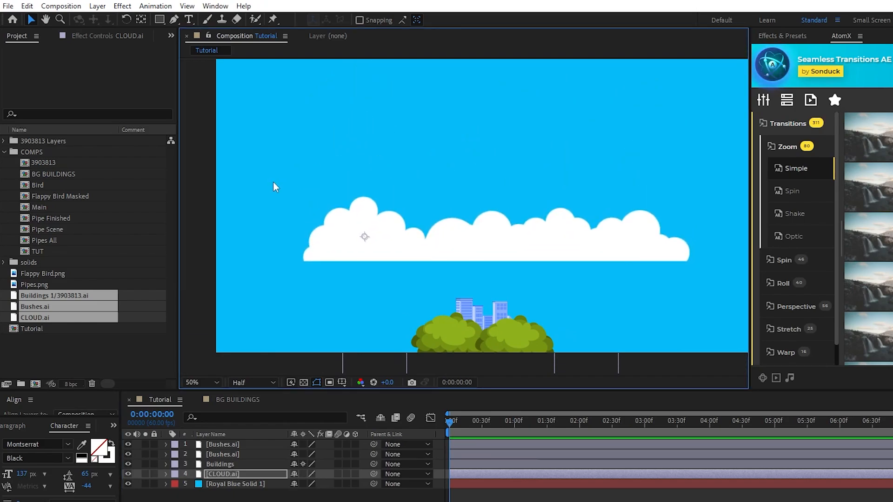
drag(364, 236, 456, 276)
text(BG)
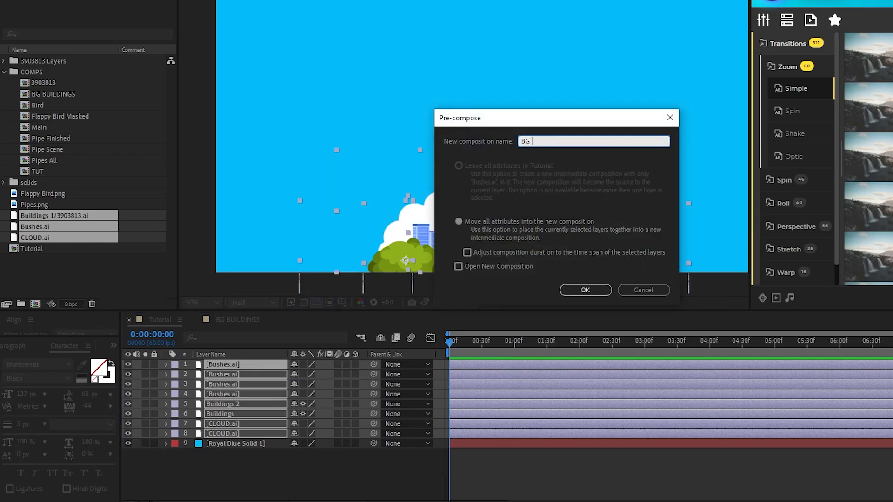
Step: Confirm the BG ASSET pre-compose and set its composition width to 809 px
click(585, 289)
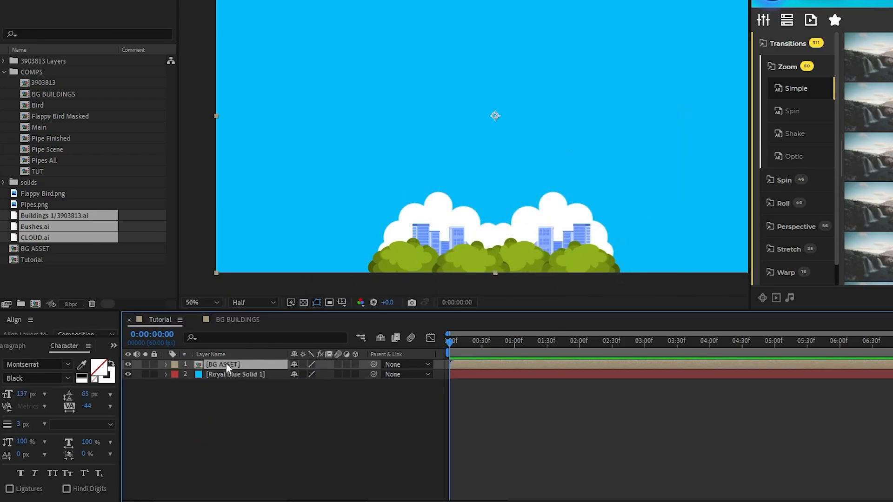
click(61, 7)
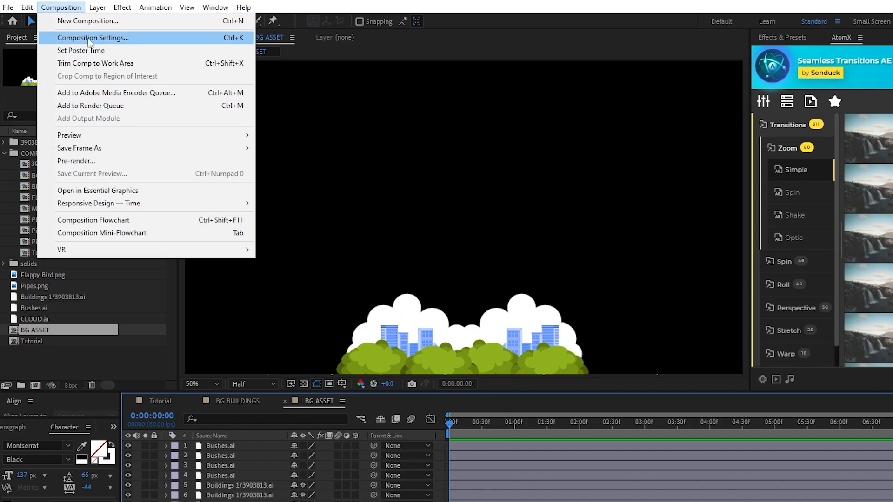
click(93, 38)
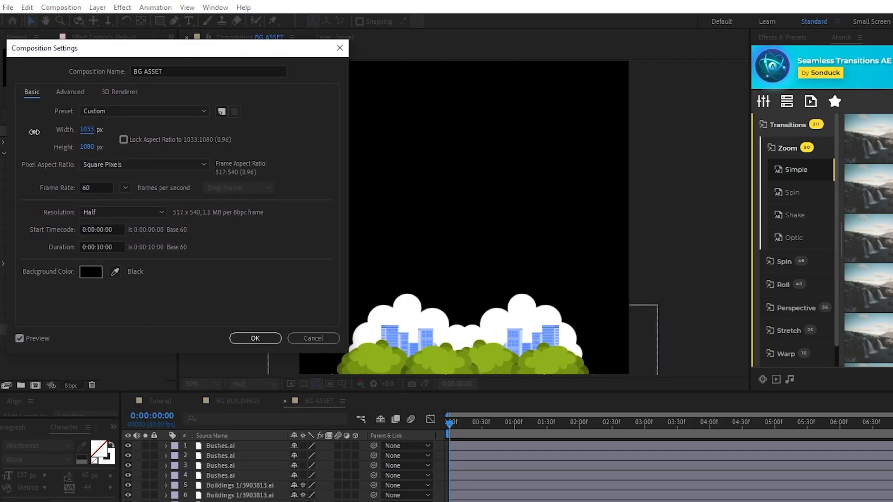
text(809)
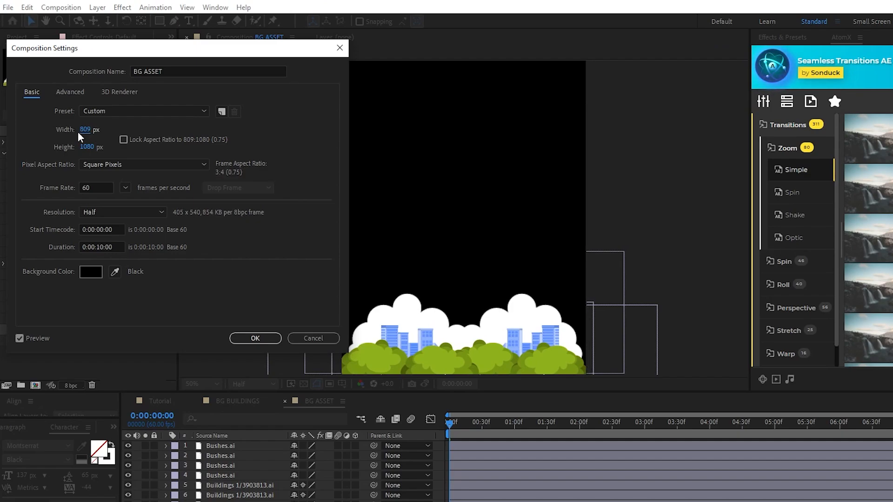
click(255, 338)
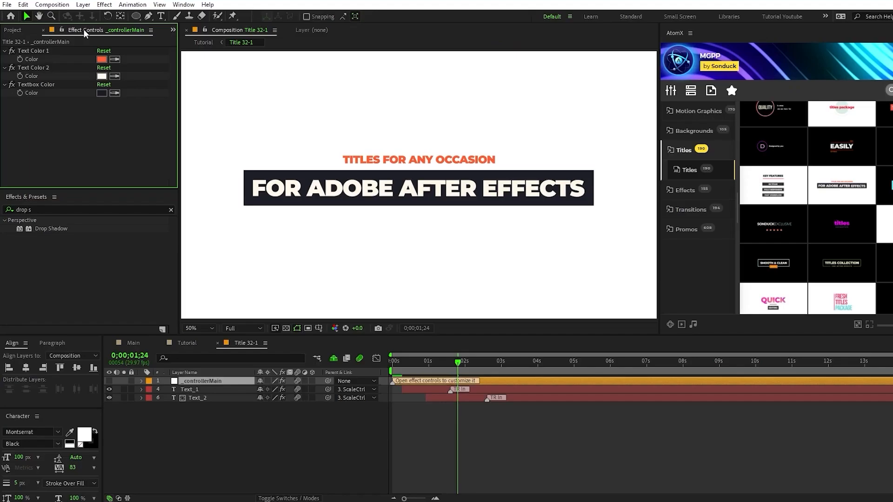
Step: Show the title's colour controls and scroll through the AtomX template library
click(101, 59)
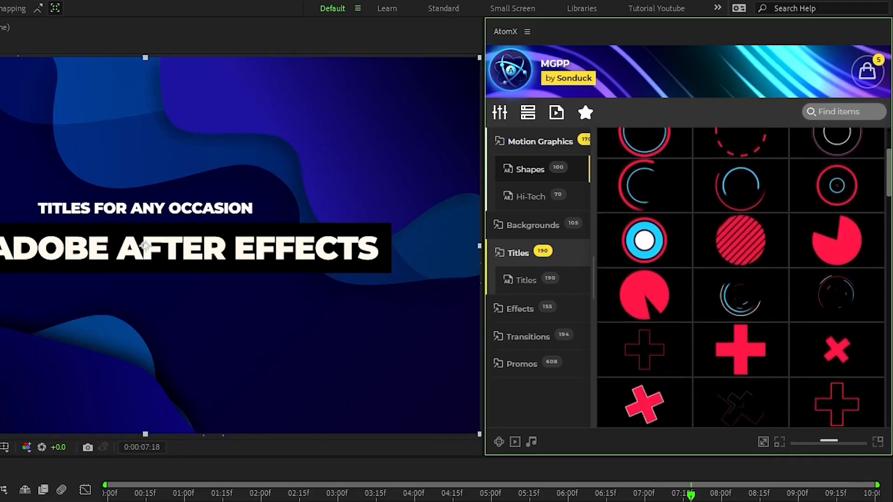
scroll(down, 3)
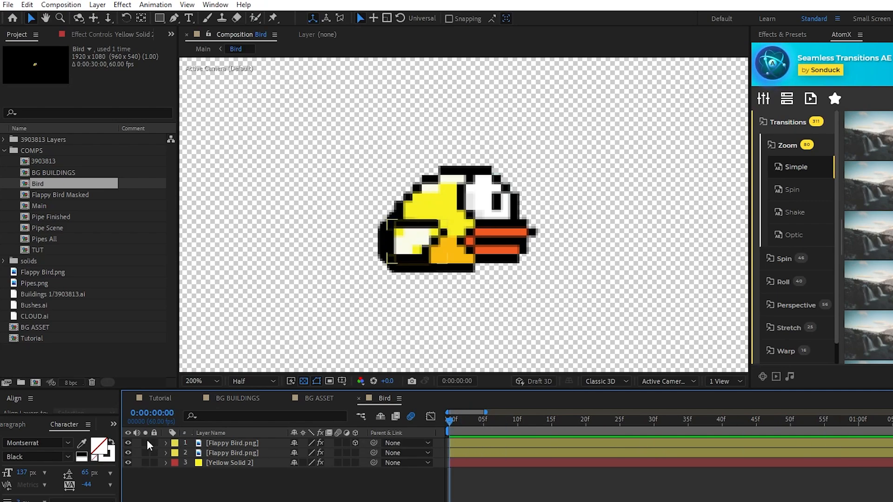
Step: Reveal the bird layer masks, make the top bird layer 3D, and go to frame 10
click(145, 453)
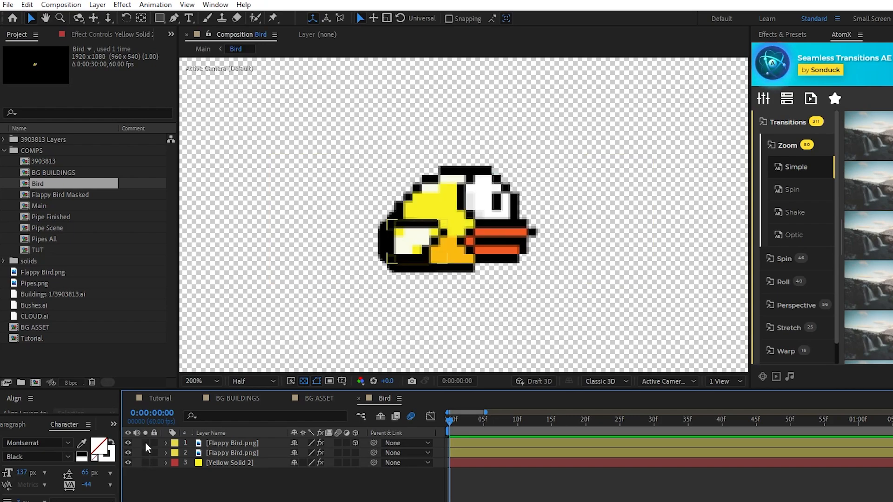
click(232, 443)
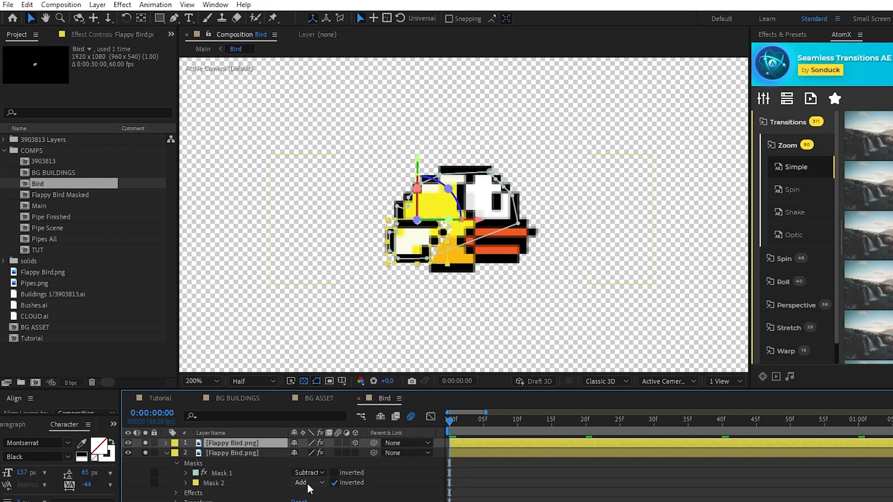
click(334, 482)
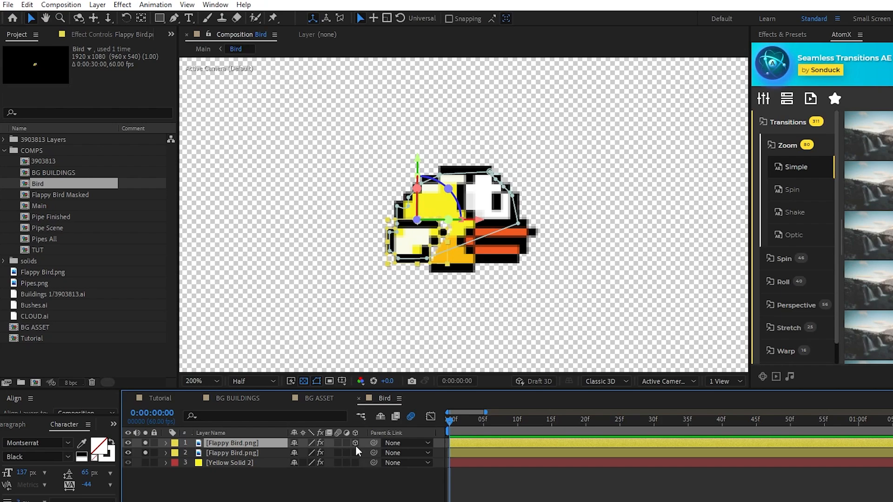
click(184, 443)
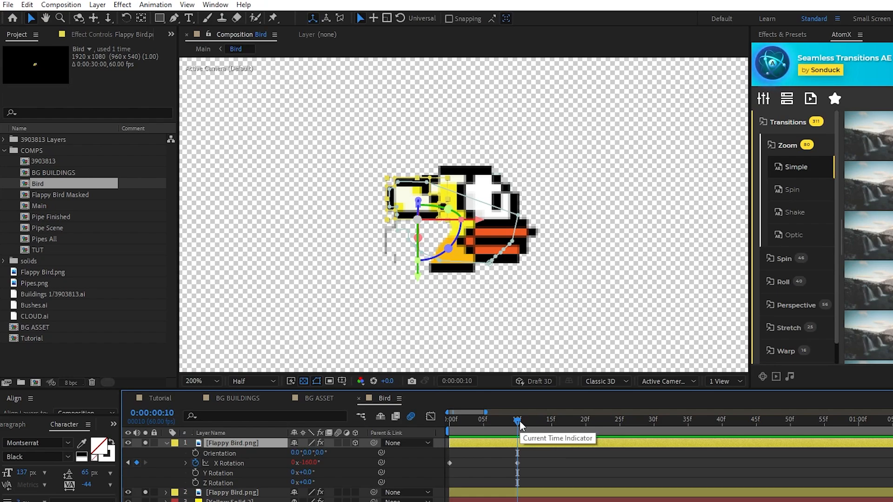
click(203, 462)
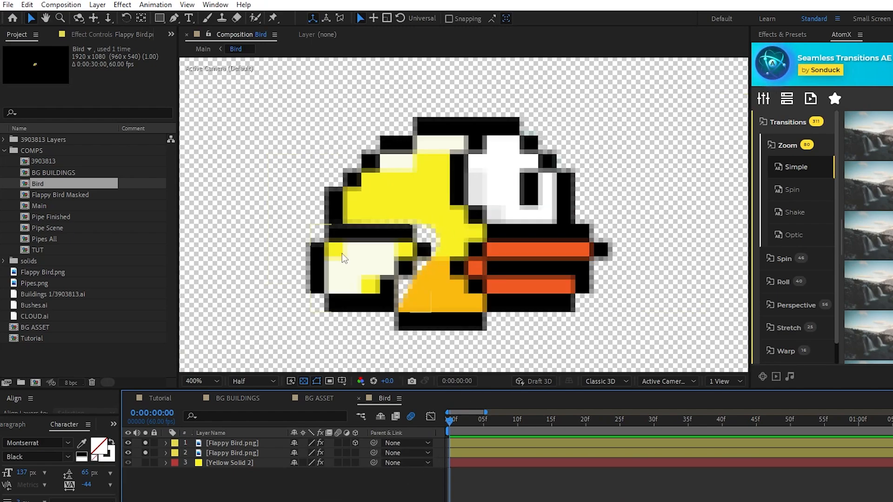
Step: Solo the yellow solid and apply a Gradient Overlay for yellow-to-orange shading
click(128, 443)
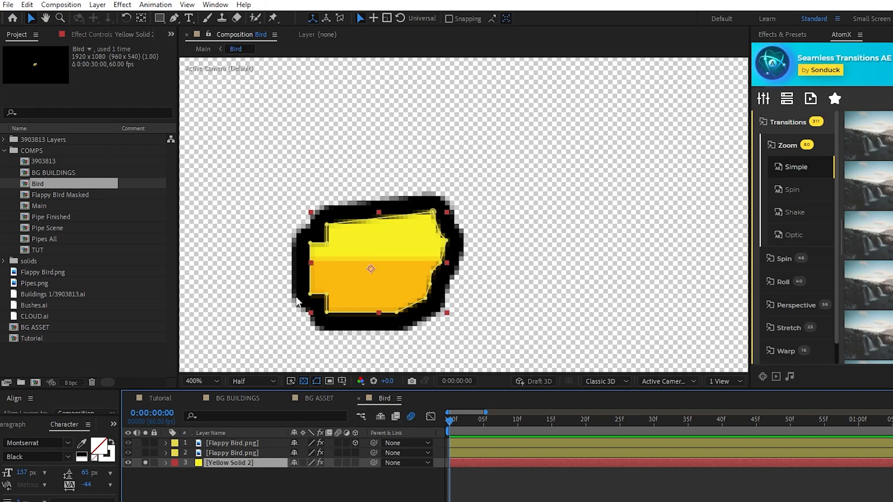
click(96, 4)
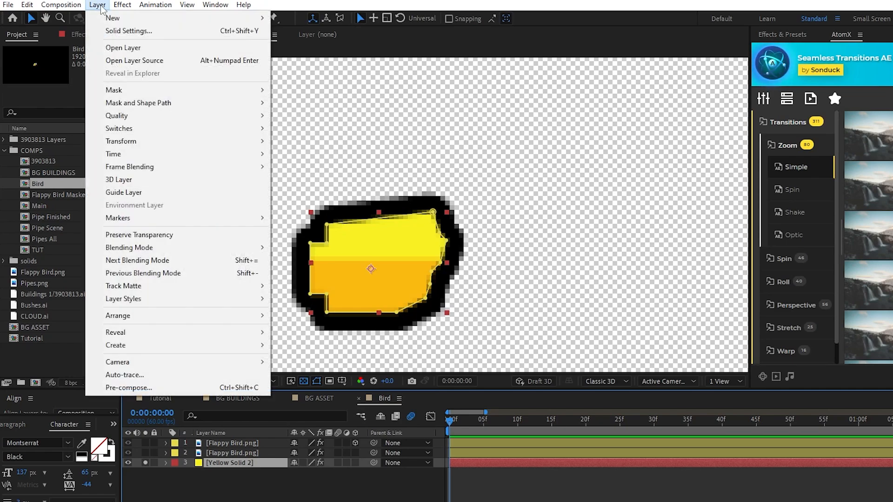
mouse_move(122, 298)
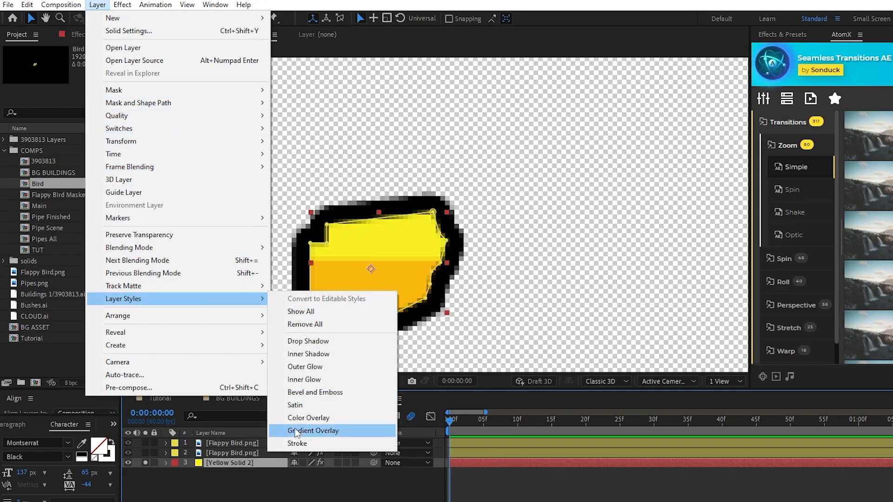
click(312, 430)
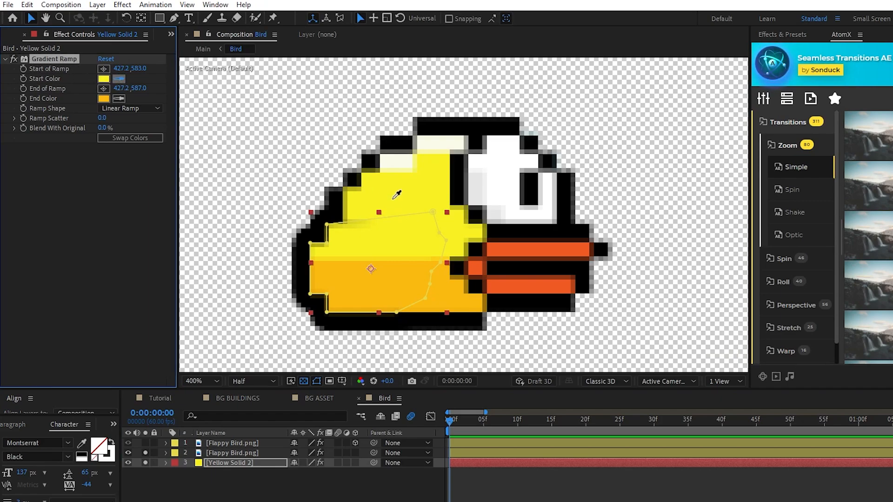
mouse_move(393, 295)
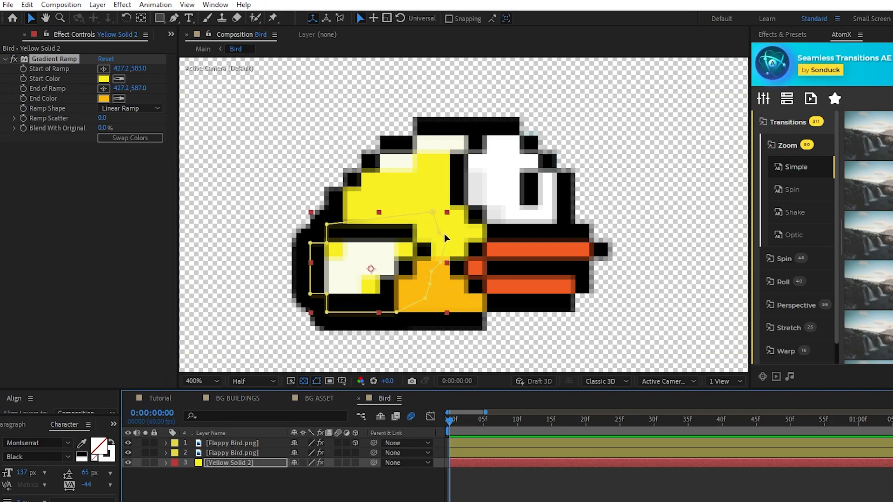
mouse_move(426, 304)
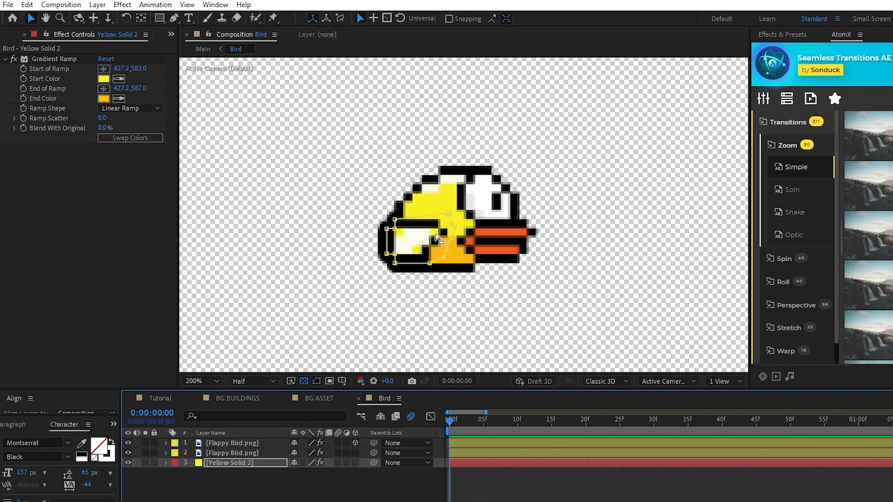
Step: Pre-compose the two stacked pipe layers as PIPE ASSET, then delete it from Tutorial
click(160, 398)
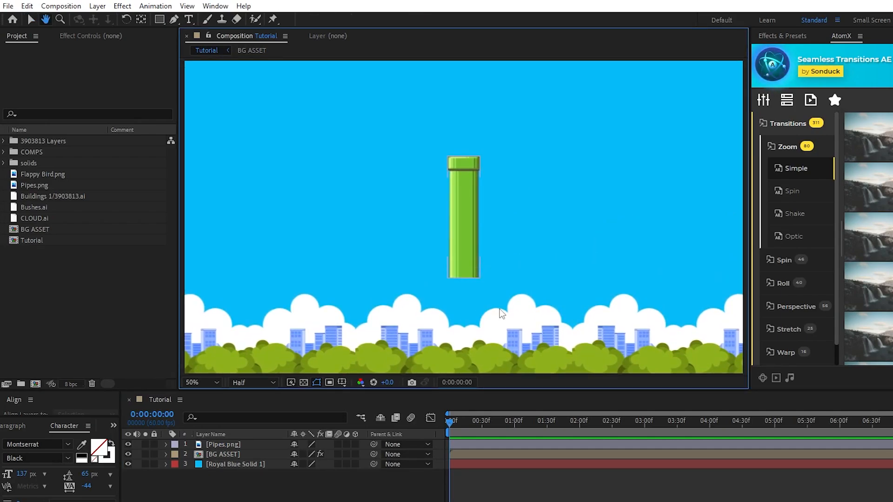
click(464, 216)
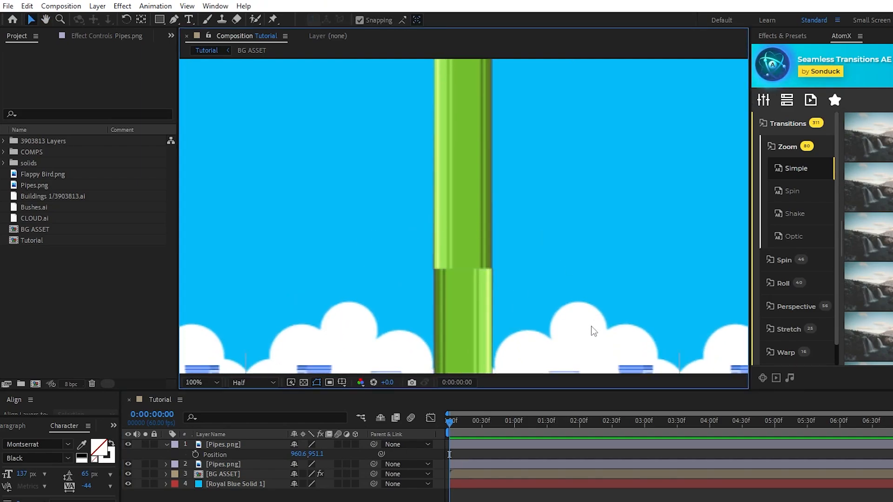
click(223, 444)
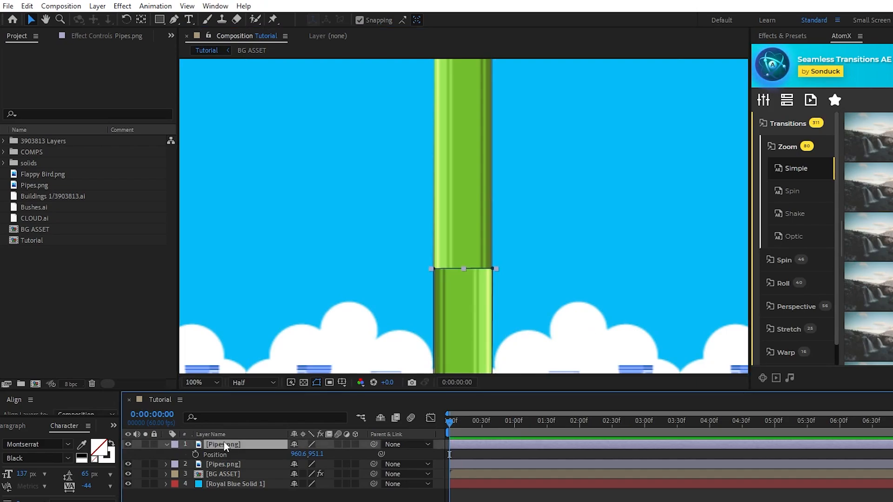
click(96, 5)
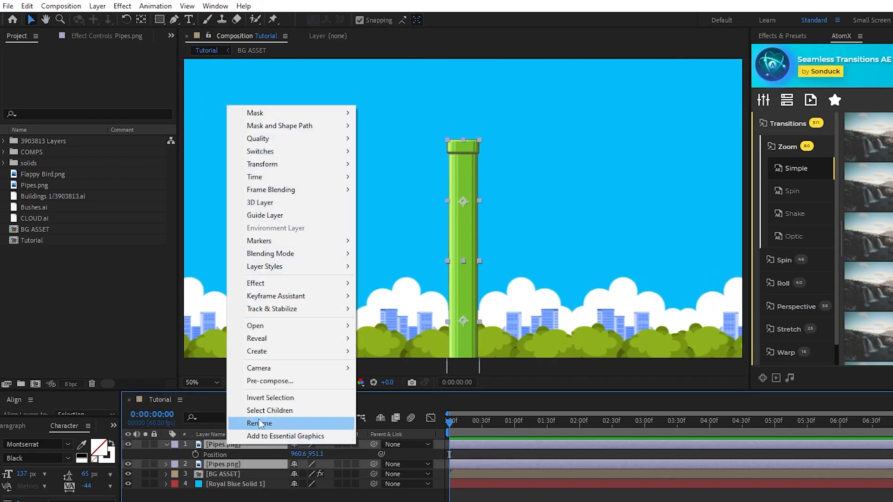
click(259, 423)
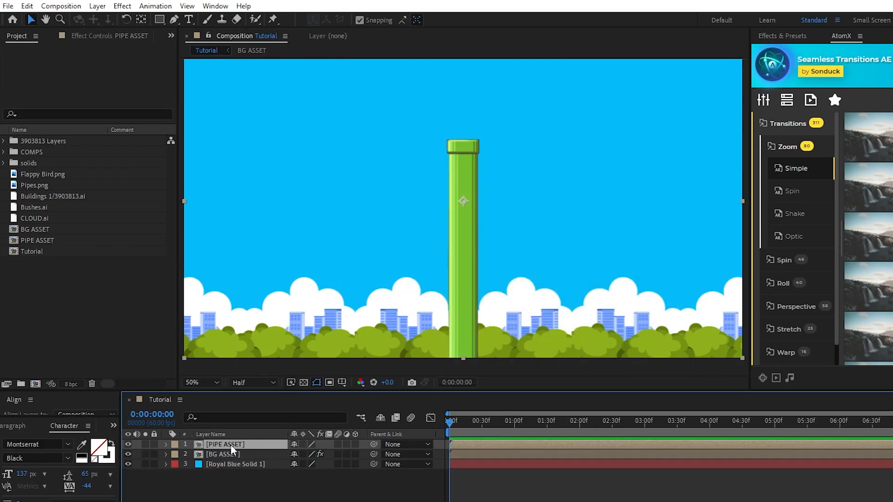
click(97, 6)
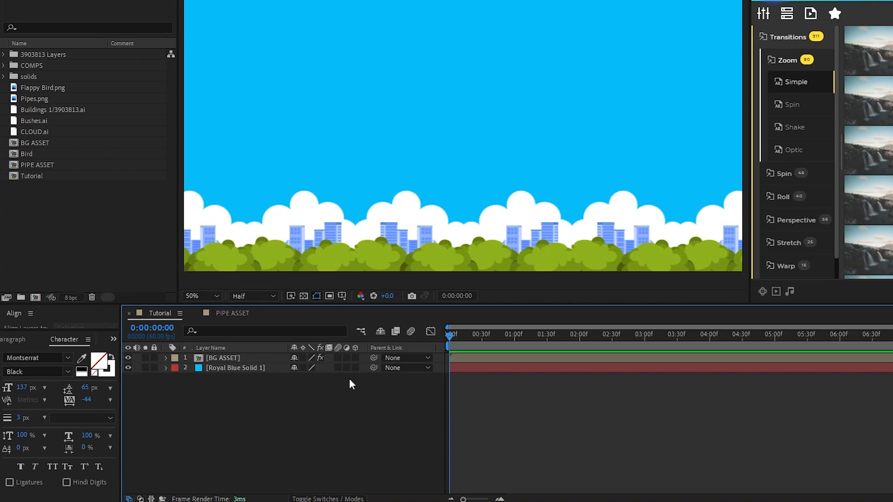
mouse_move(349, 381)
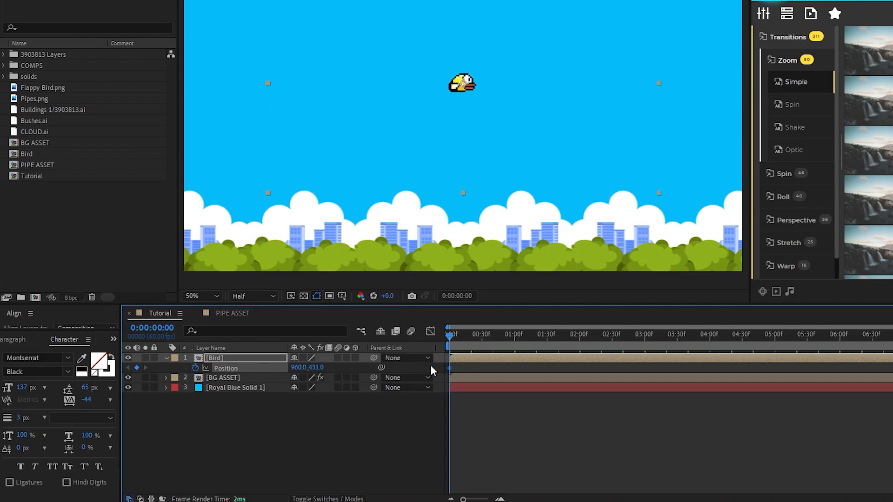
Step: Set the bird's starting Position keyframe and a lower keyframe at its low point
click(481, 334)
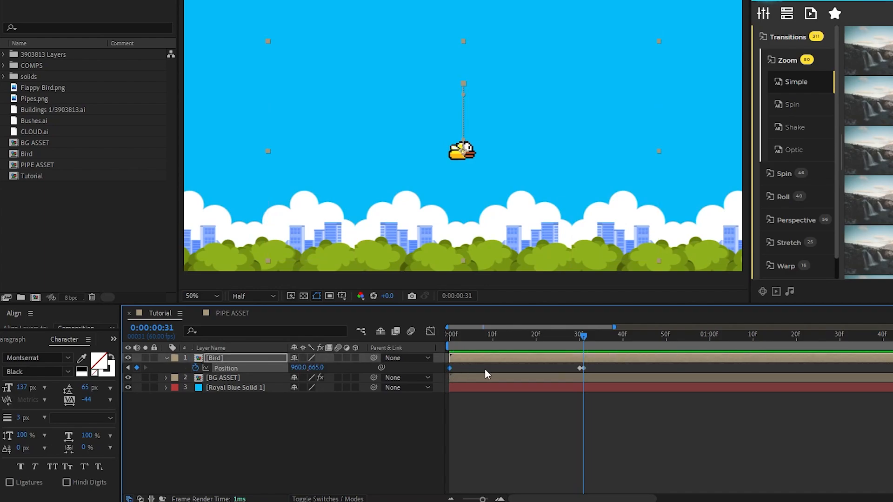
click(712, 334)
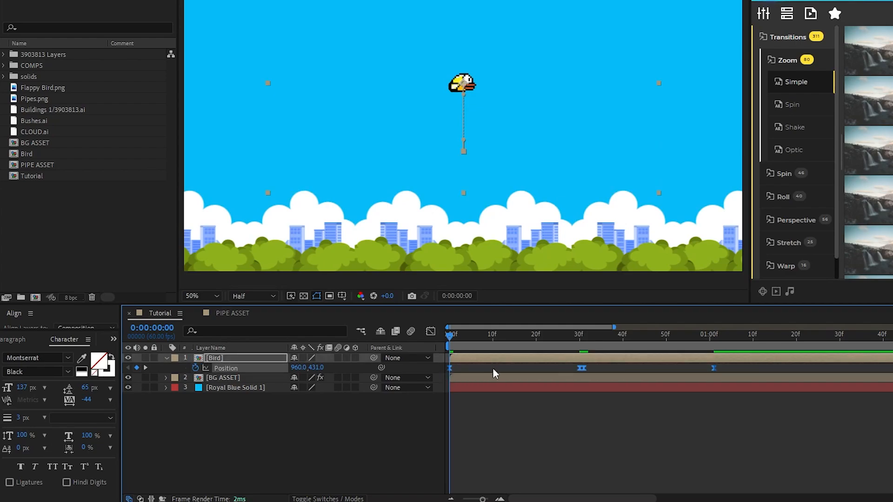
mouse_move(431, 332)
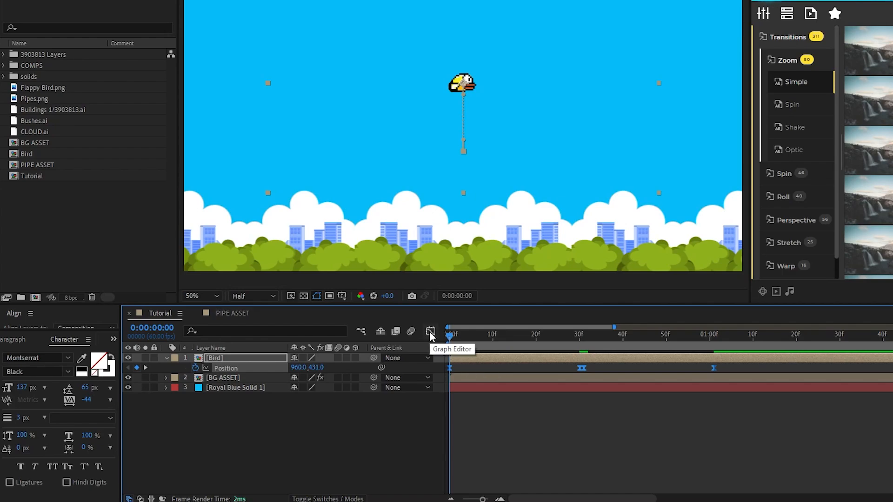
Step: In the speed graph, drag the bird's Position keyframe influence out to about 99%
click(430, 331)
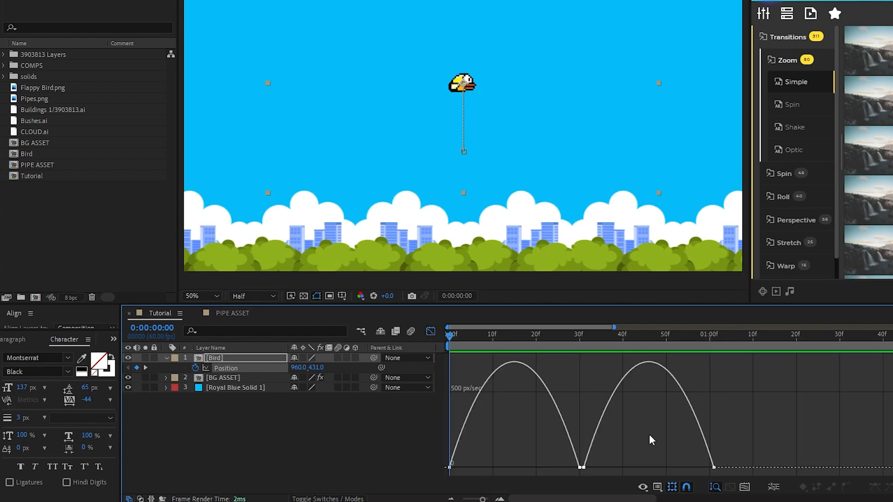
click(578, 335)
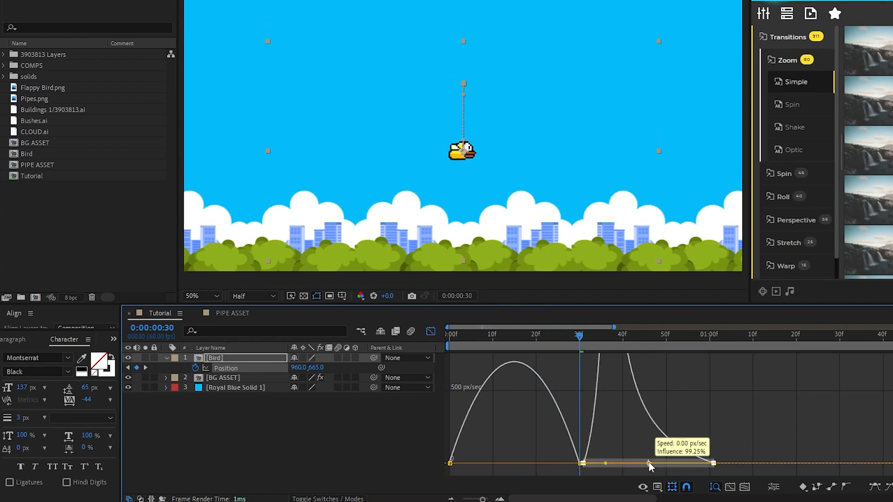
drag(649, 464, 581, 468)
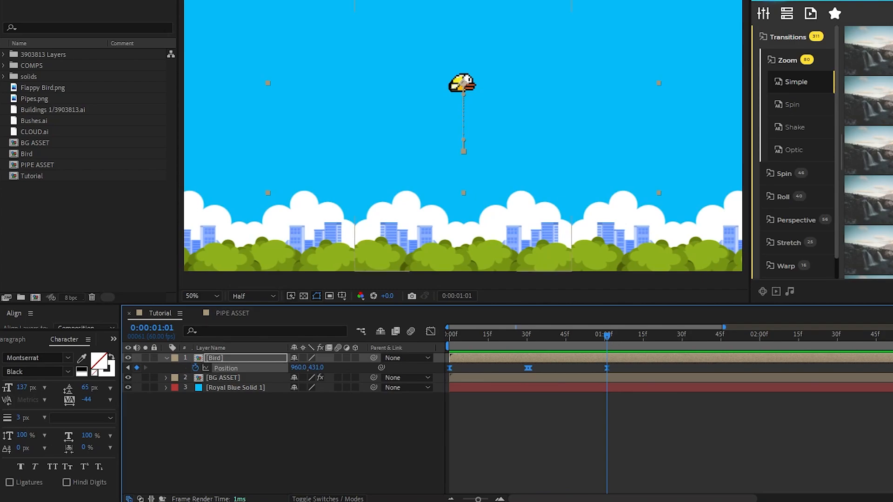
mouse_move(683, 365)
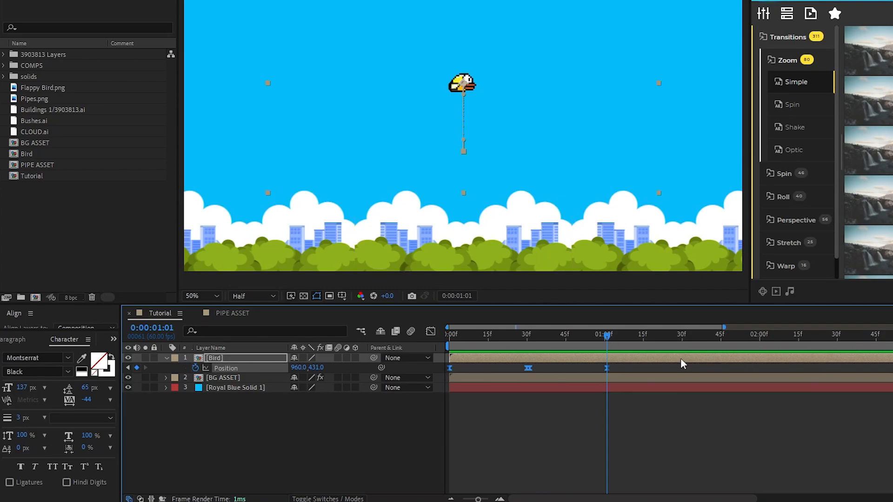
mouse_move(619, 368)
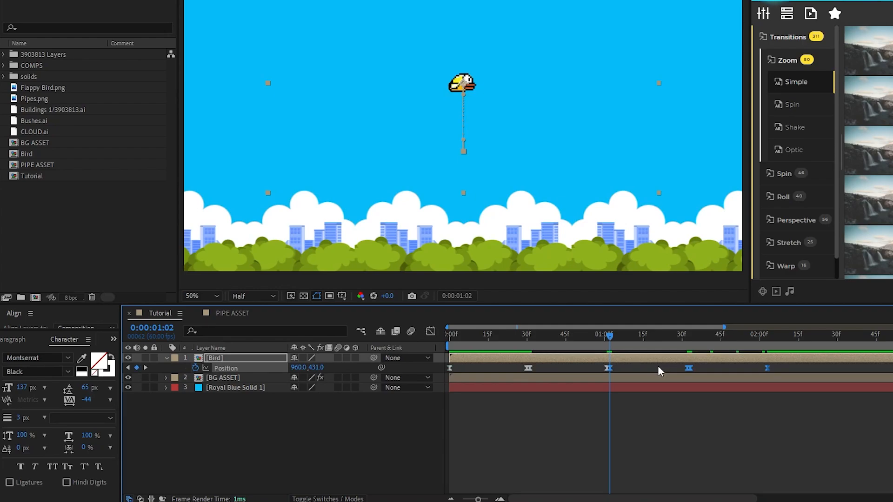
Step: Place the Bird comp above BG ASSET in the Tutorial timeline, upper centre
click(766, 335)
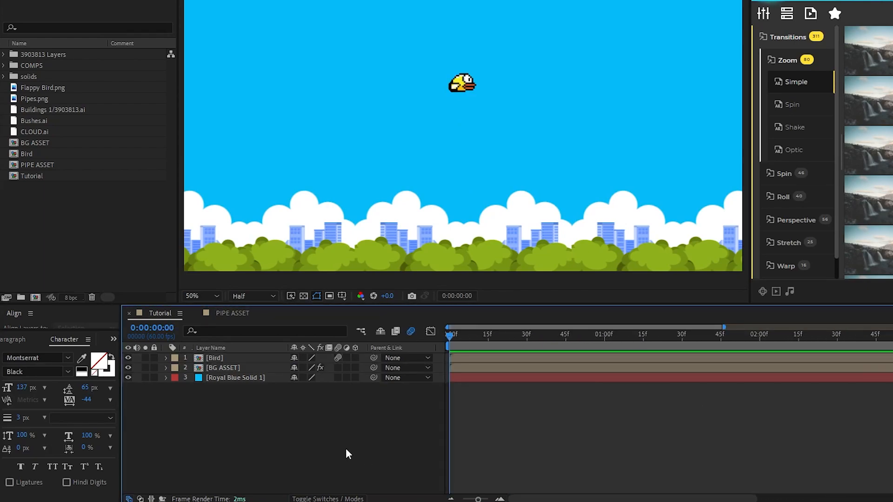
Step: Keyframe the Bird layer's Rotation starting at -15°, then add further tilt keyframes
click(215, 357)
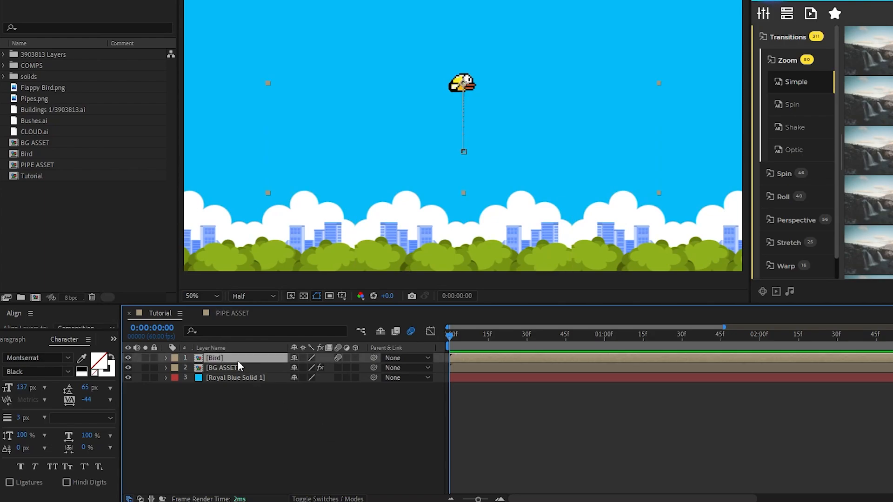
click(165, 358)
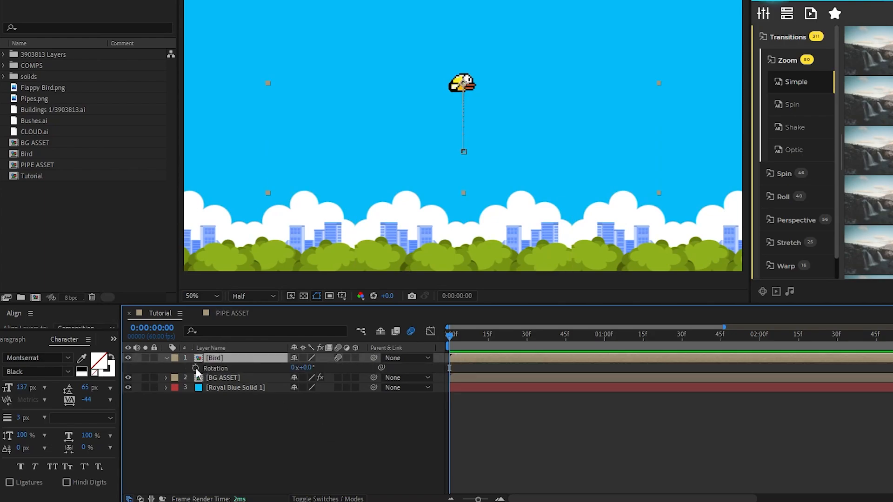
click(307, 368)
text(-15)
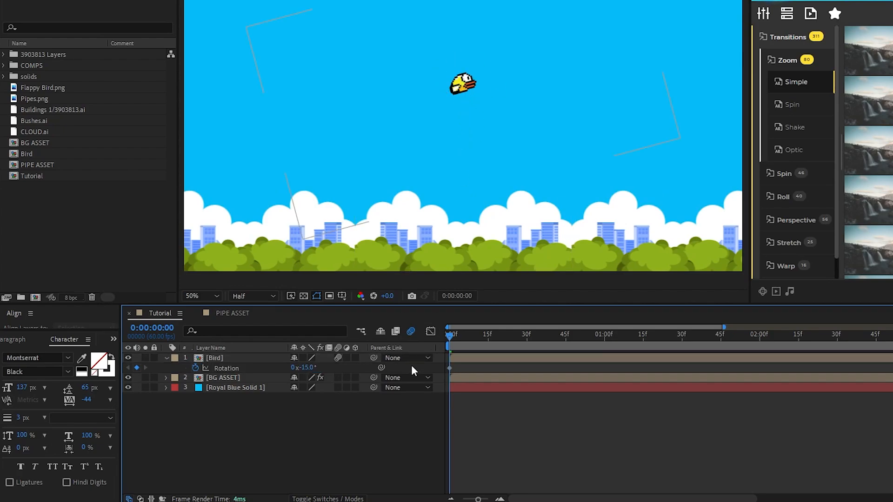
click(528, 335)
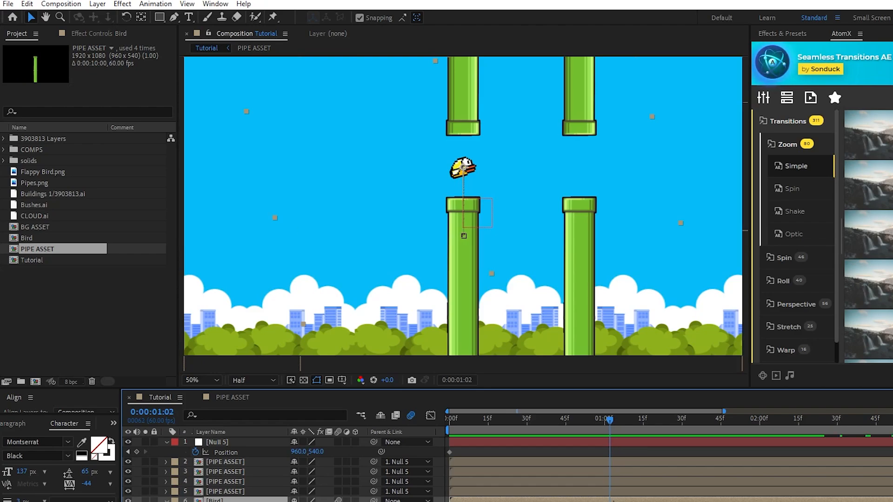
Step: Set Null 5 Position X to 560 at the second keyframe, add loopOut("continue"), select null and pipes
drag(484, 216, 438, 199)
text(loopOut(""))
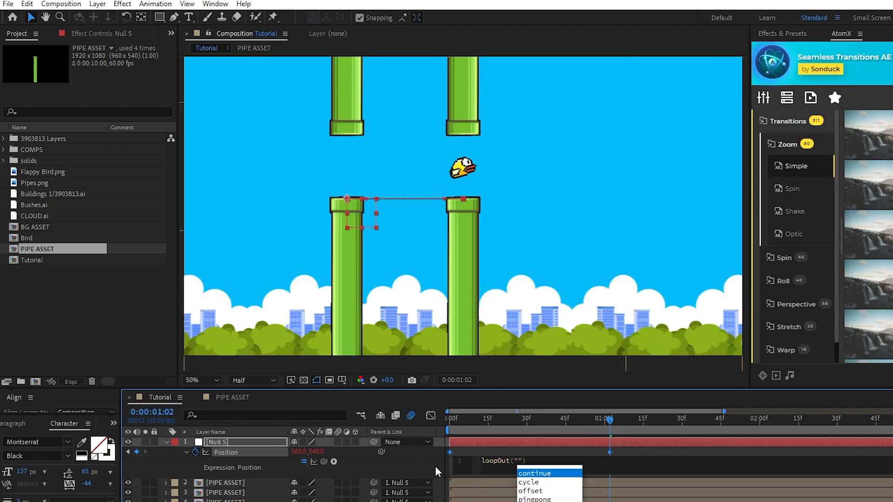
click(534, 473)
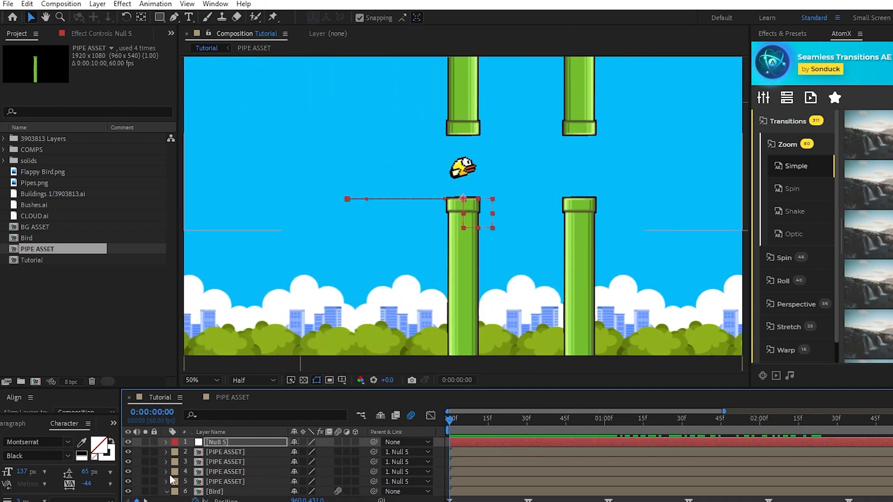
click(609, 419)
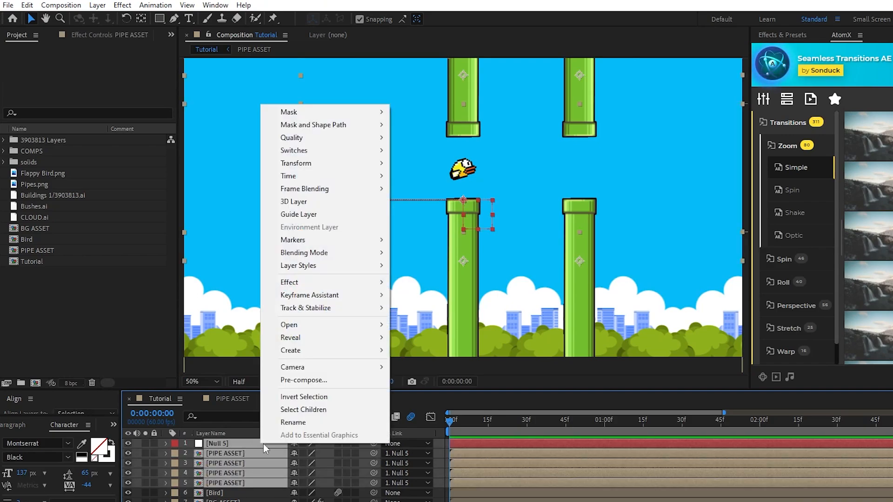
Step: Pre-compose the null and pipe layers as PIPE SCENE and set its width to 17000
click(304, 380)
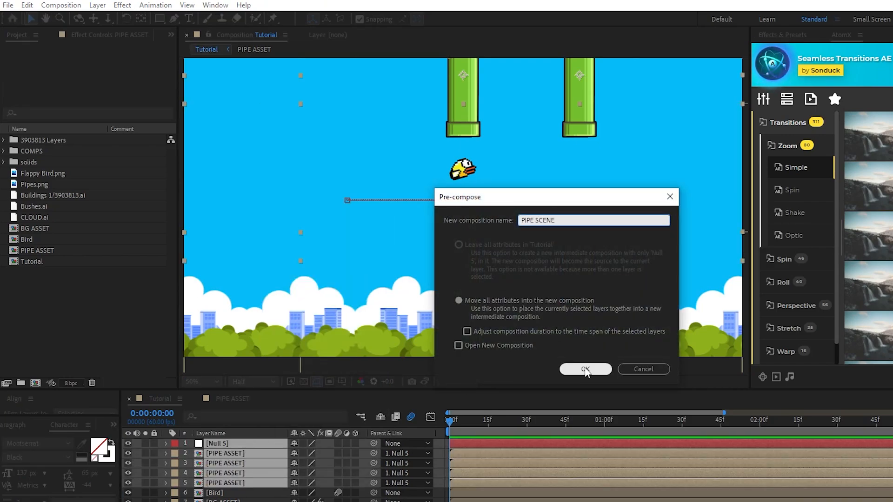
click(585, 369)
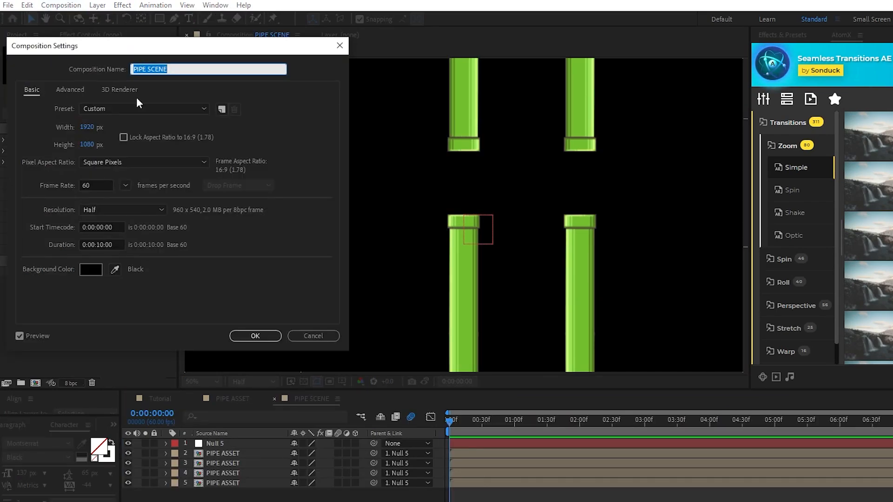
text(17000)
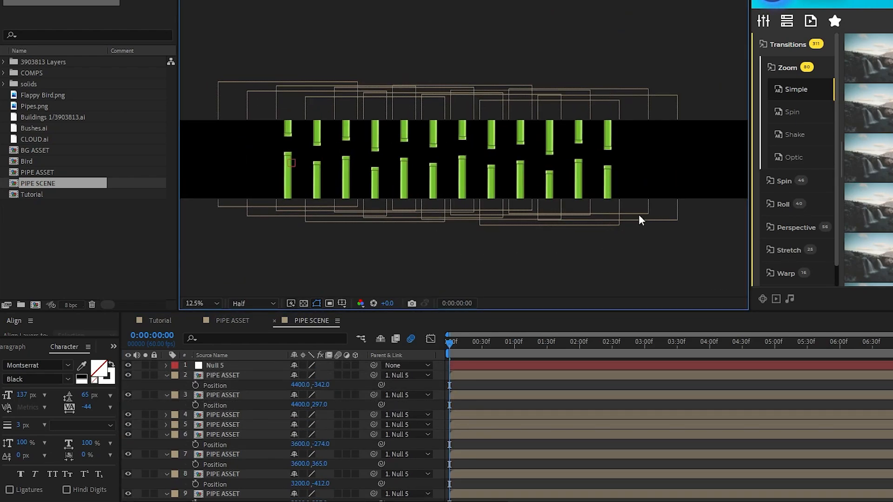
Step: Return to the Tutorial composition after filling PIPE SCENE with staggered pipe pairs
click(159, 320)
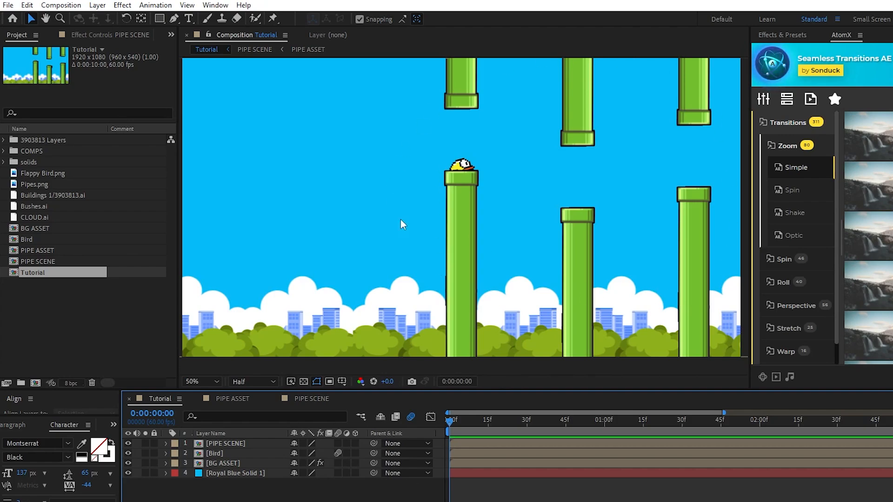
mouse_move(423, 396)
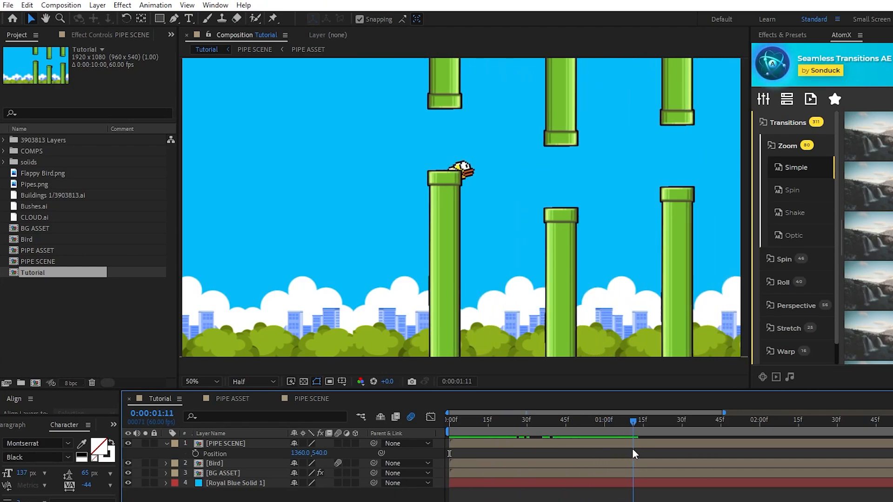
Step: Scrub PIPE SCENE's Position X so the first pipes start right of the bird
drag(632, 420, 450, 419)
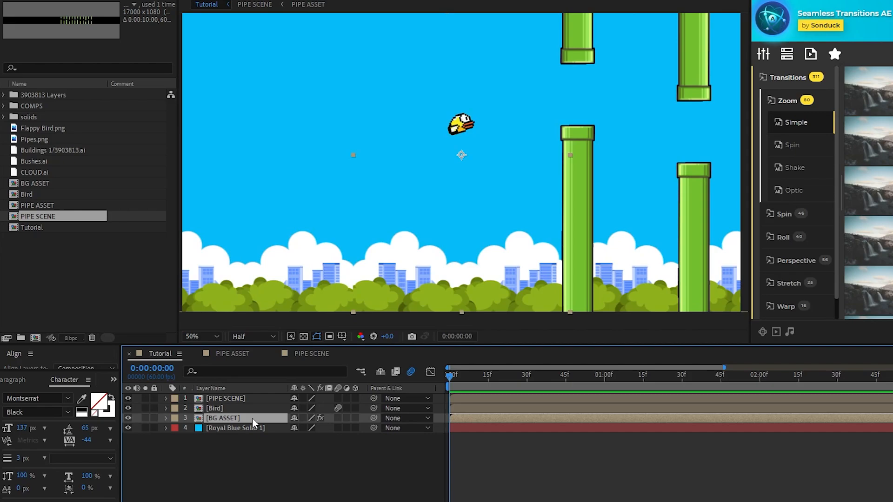
Step: Keyframe BG ASSET's Tile Center X at 0s and 1s, adding loopOut("continue")
click(224, 418)
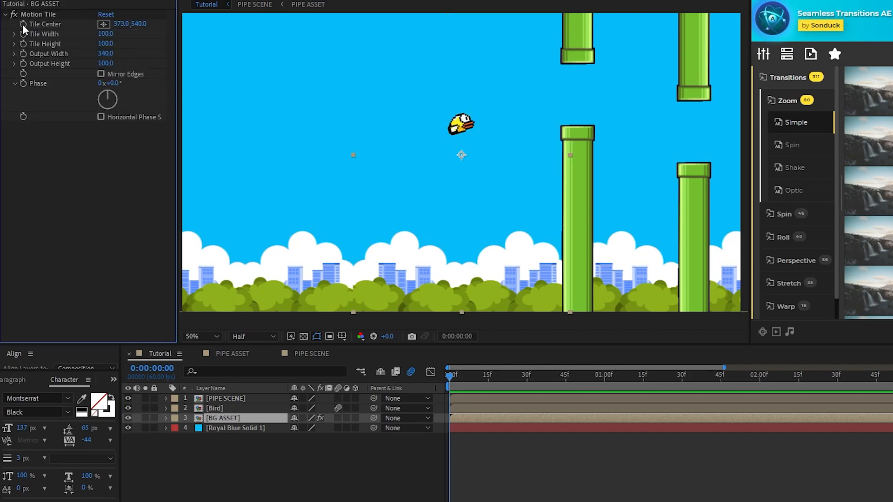
click(23, 24)
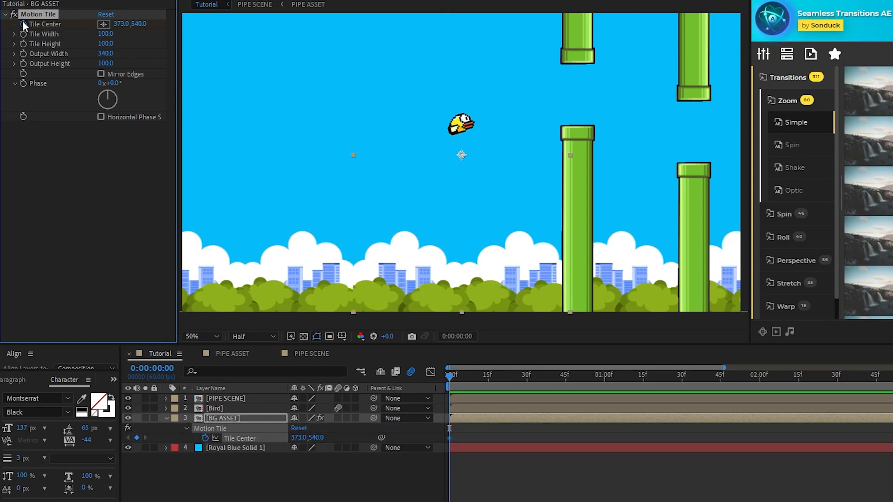
click(604, 375)
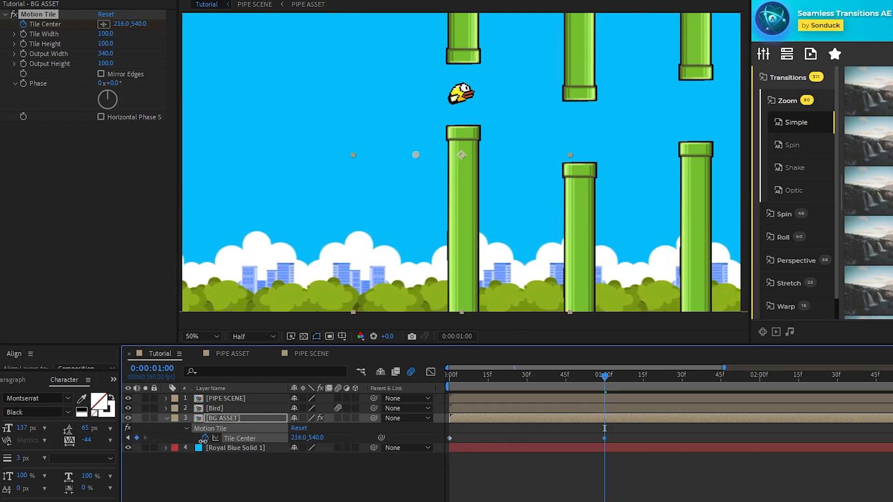
text(loop)
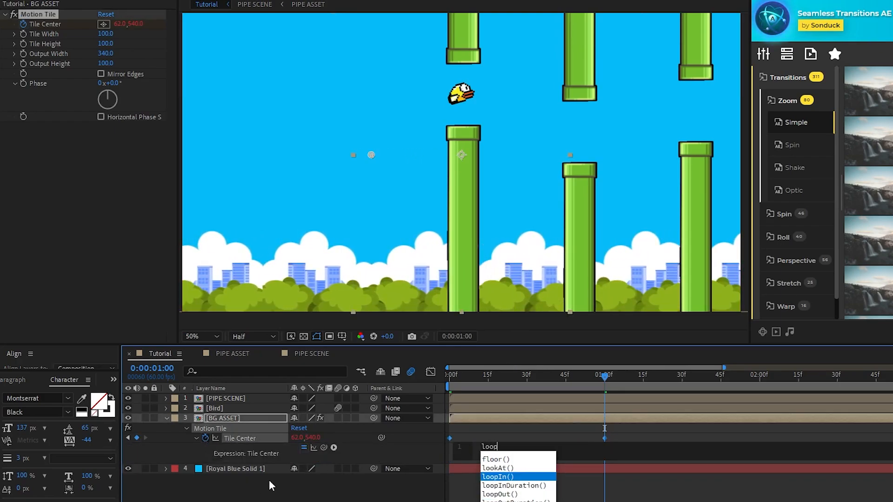
text(loopOut("continue"))
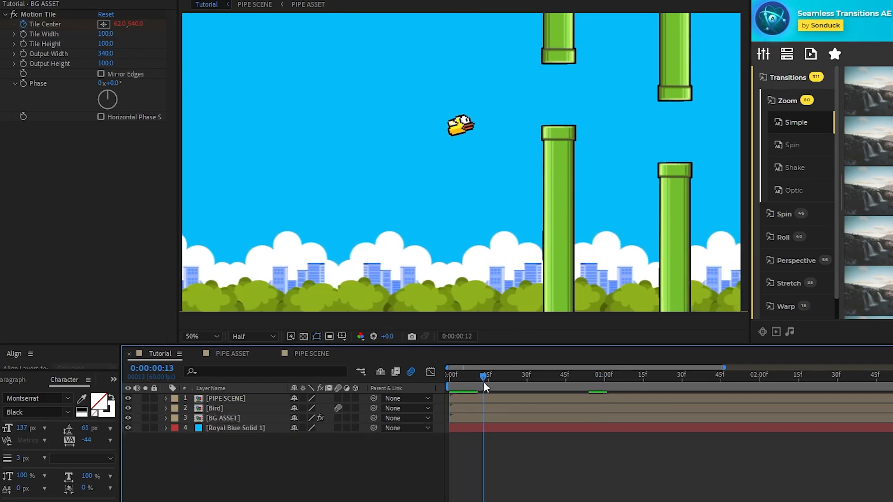
drag(484, 386, 738, 386)
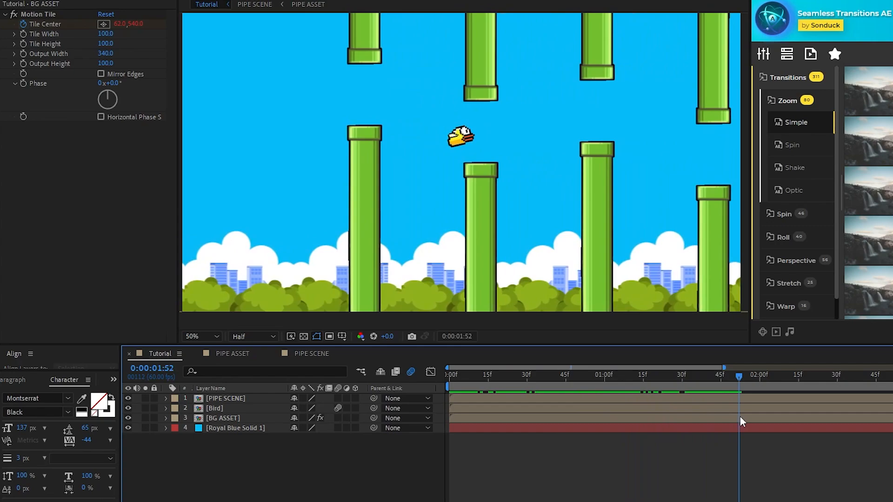
drag(738, 379, 662, 378)
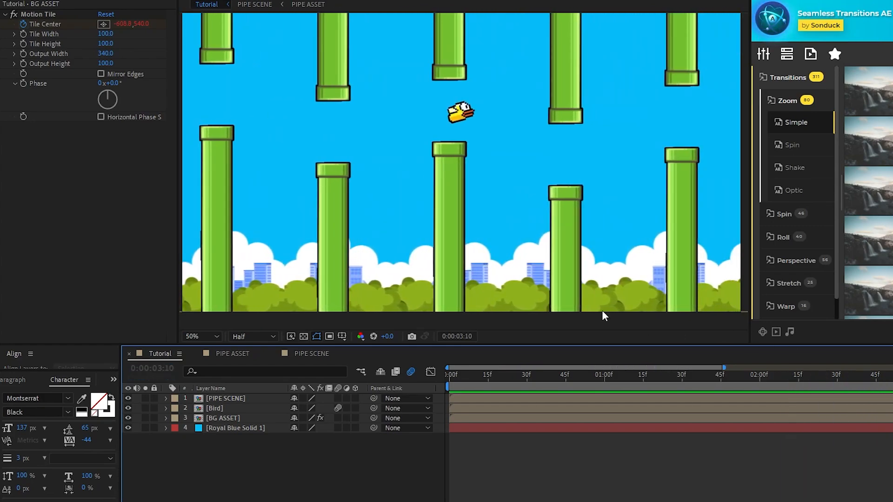
click(779, 375)
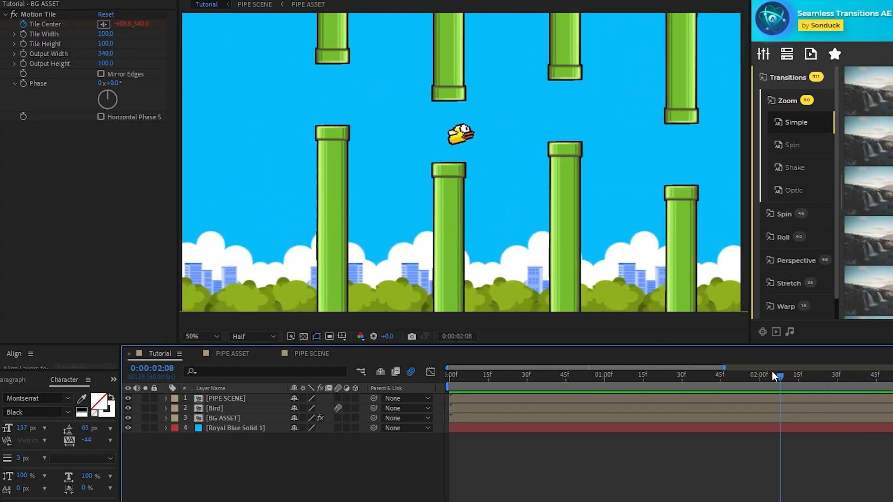